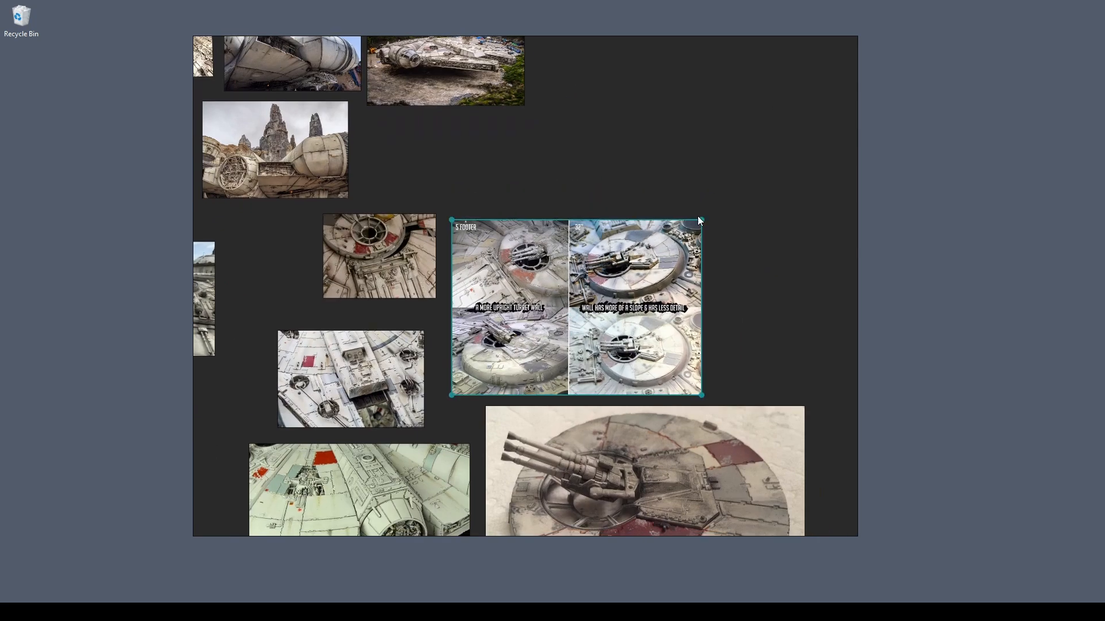
Orbit the viewport around the head bust to inspect the face from front, behind, below and side.
scroll("down", 3)
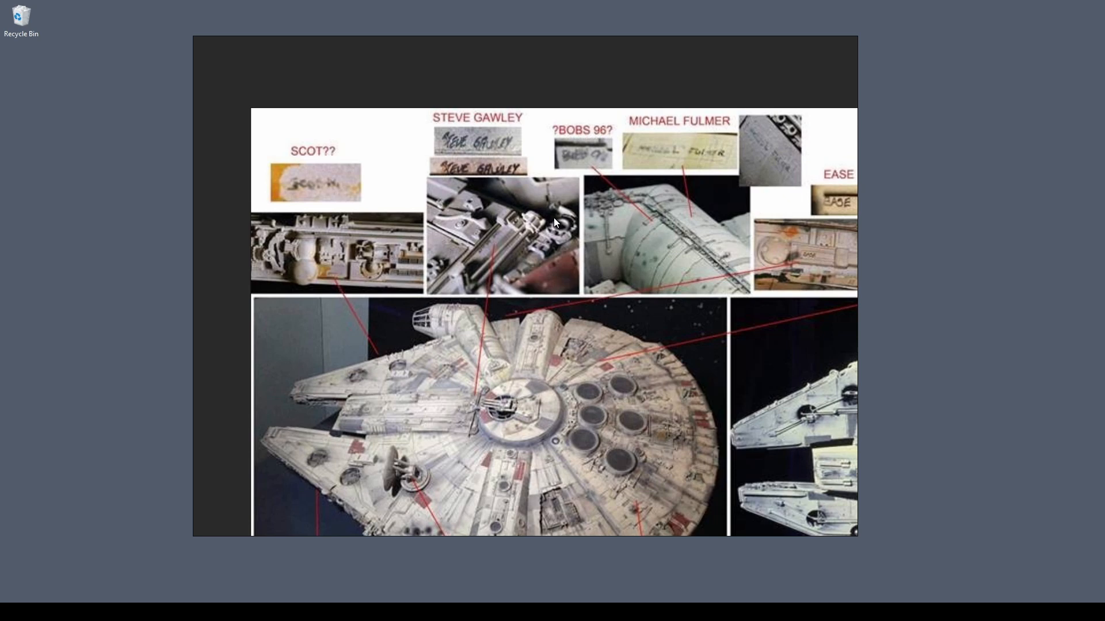
scroll("down", 3)
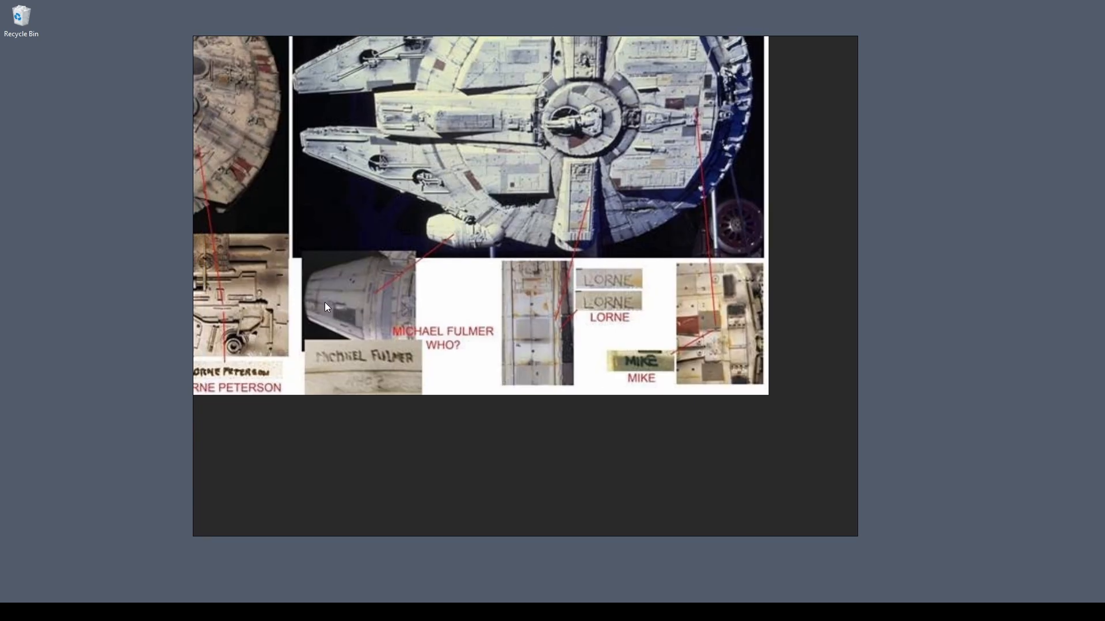
scroll("down", 3)
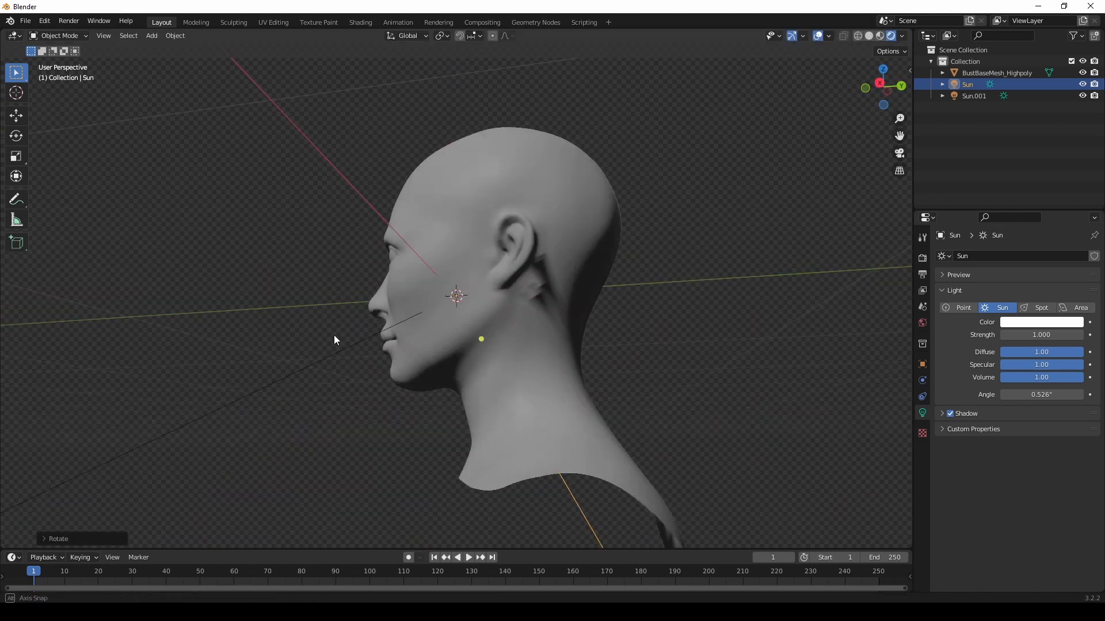
left_click_drag(335, 341, 514, 328)
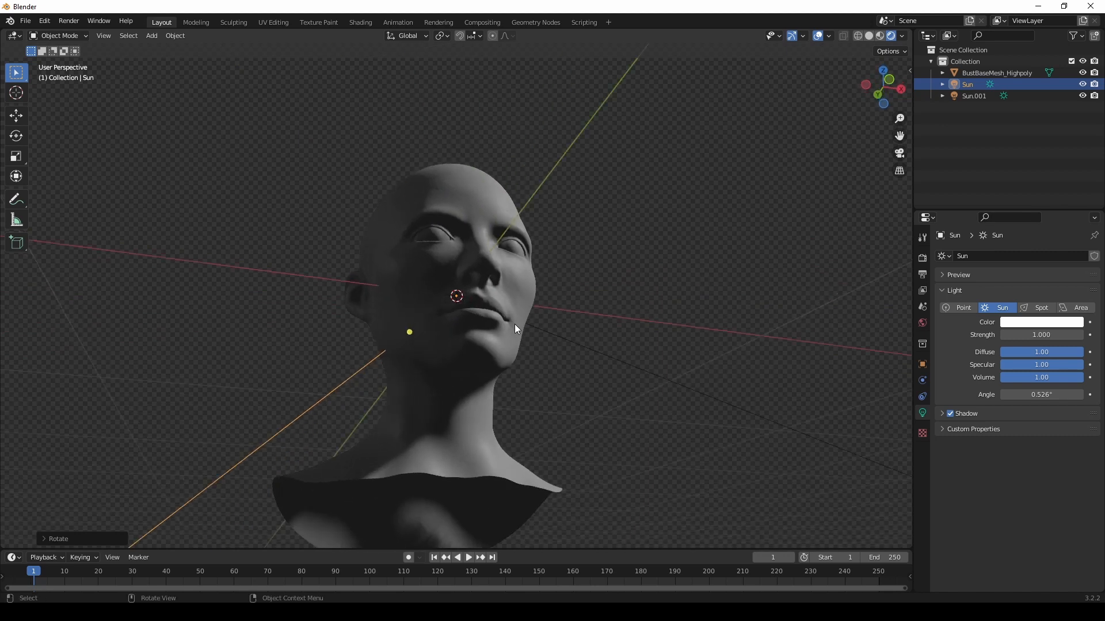
left_click_drag(515, 328, 636, 379)
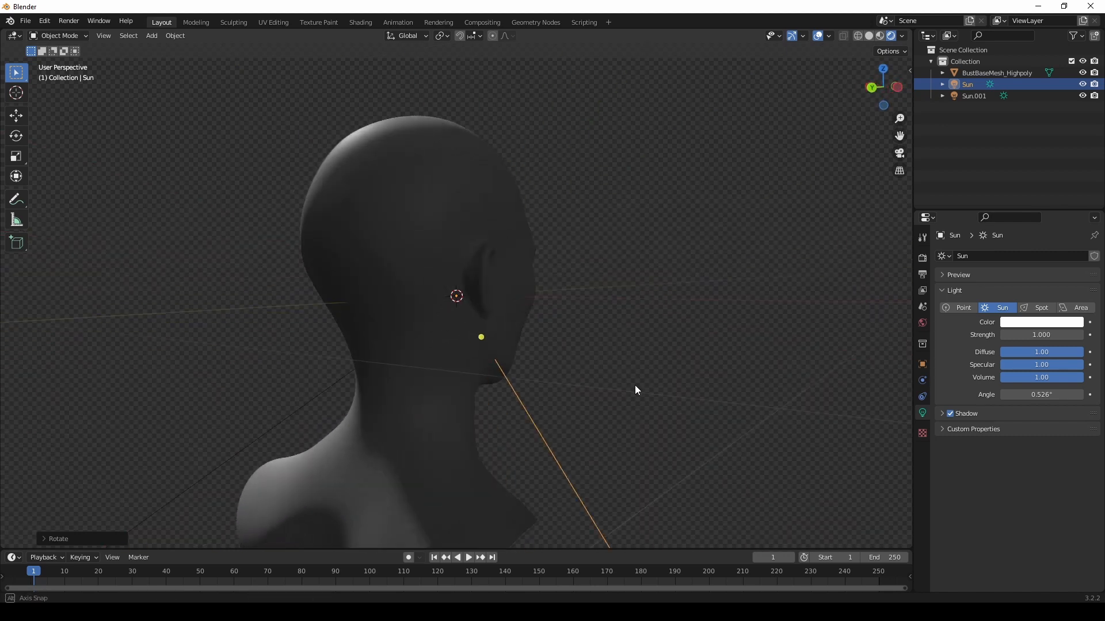
left_click_drag(636, 390, 434, 366)
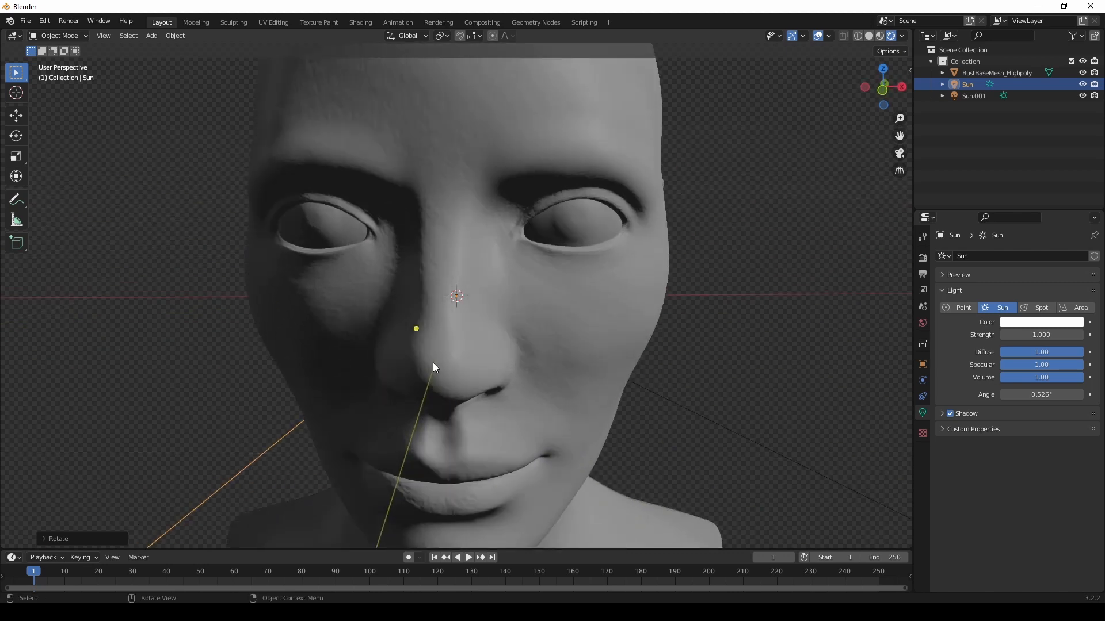
left_click_drag(434, 366, 529, 372)
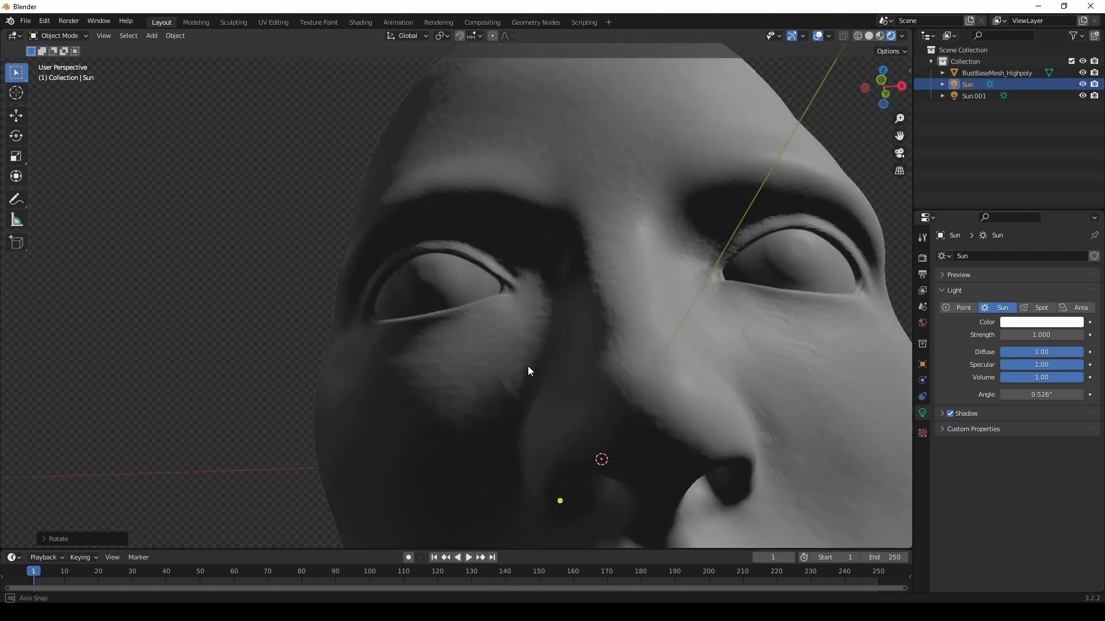
left_click_drag(529, 371, 662, 275)
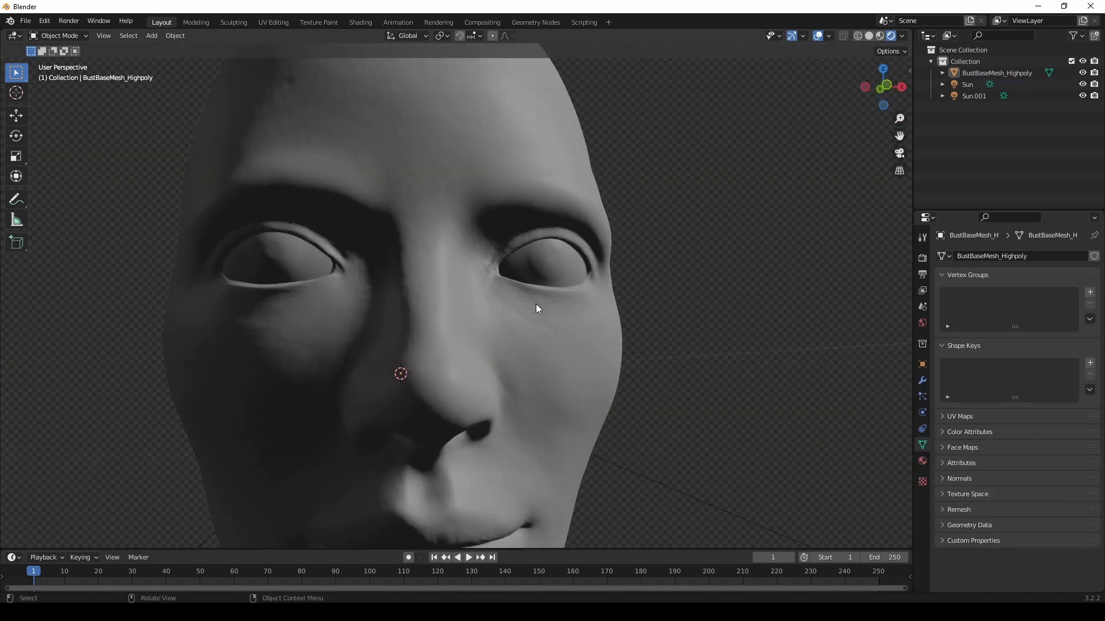
left_click_drag(535, 310, 472, 265)
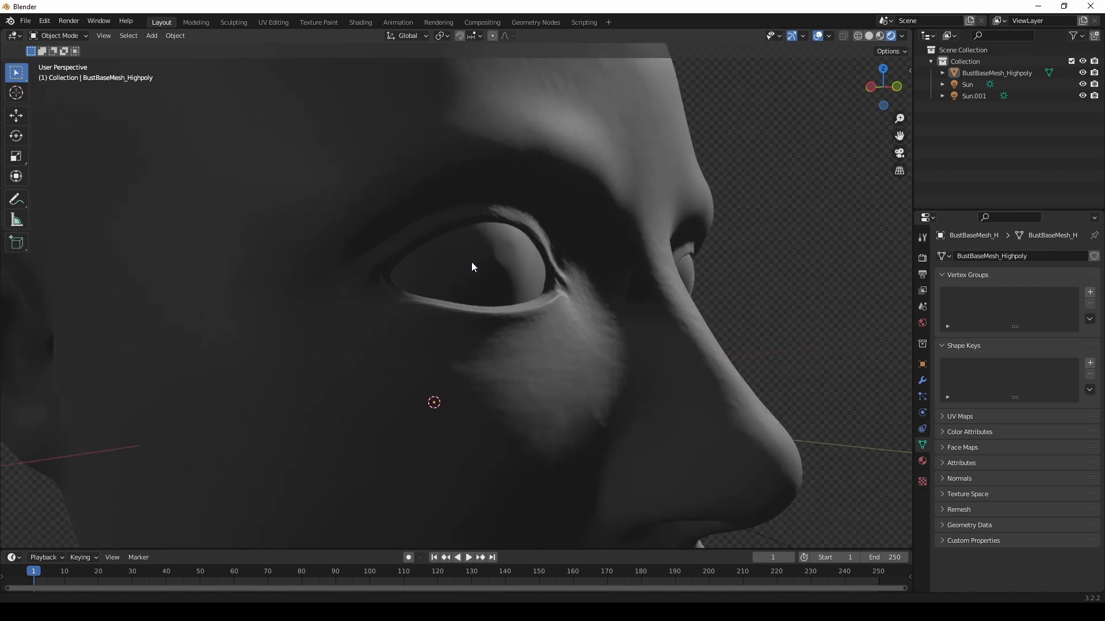
scroll("down", 3)
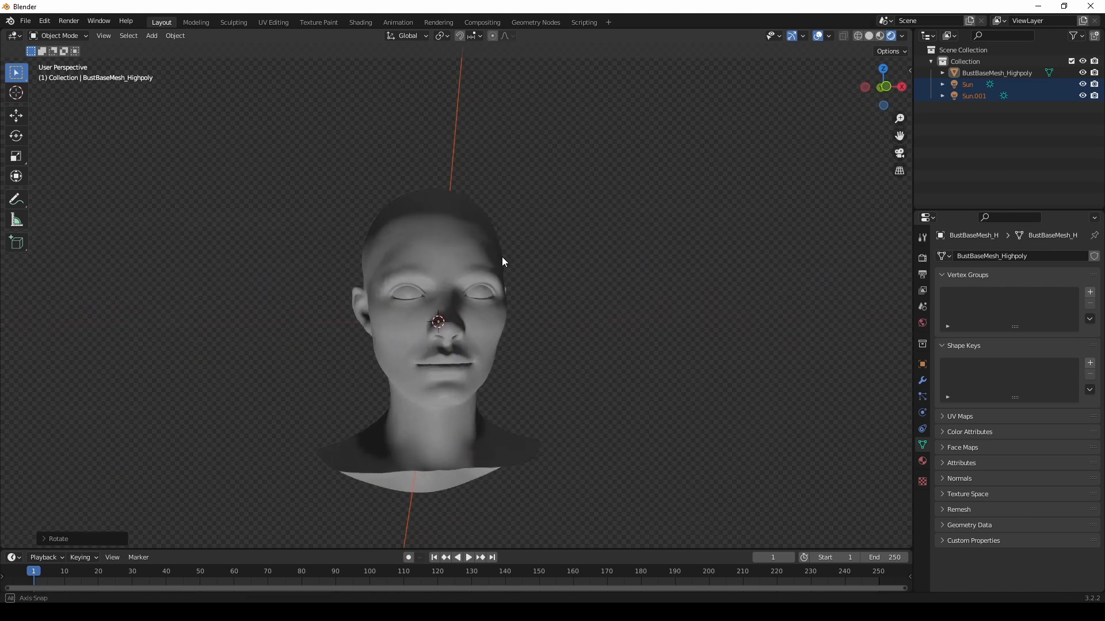
Return to a front view of the head and start rotating the sun lamps with R.
left_click_drag(503, 262, 578, 290)
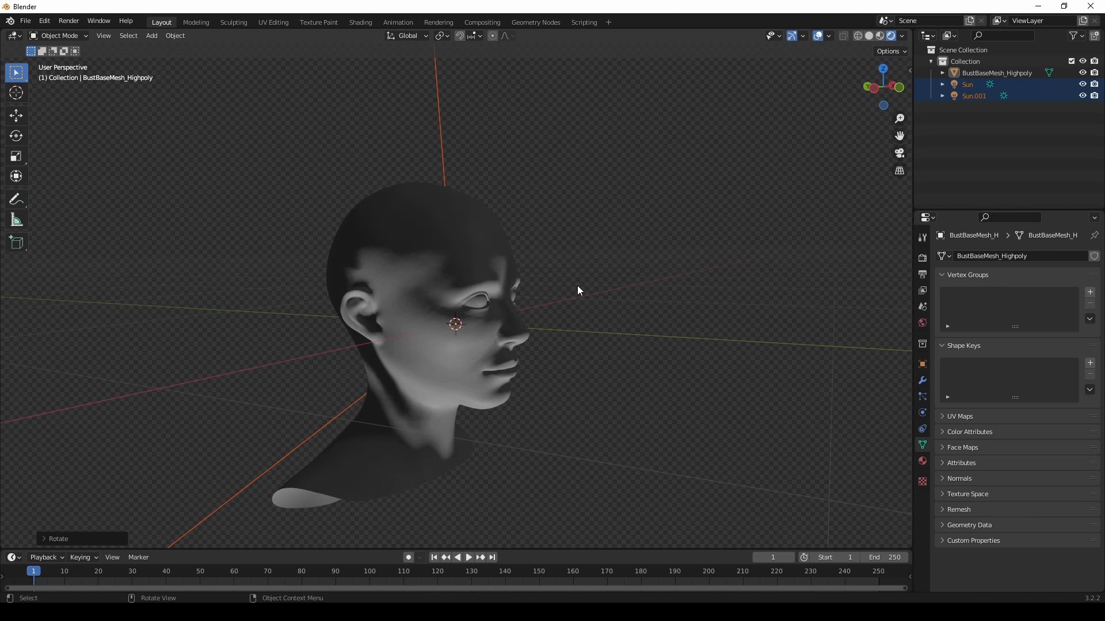
left_click_drag(578, 290, 535, 282)
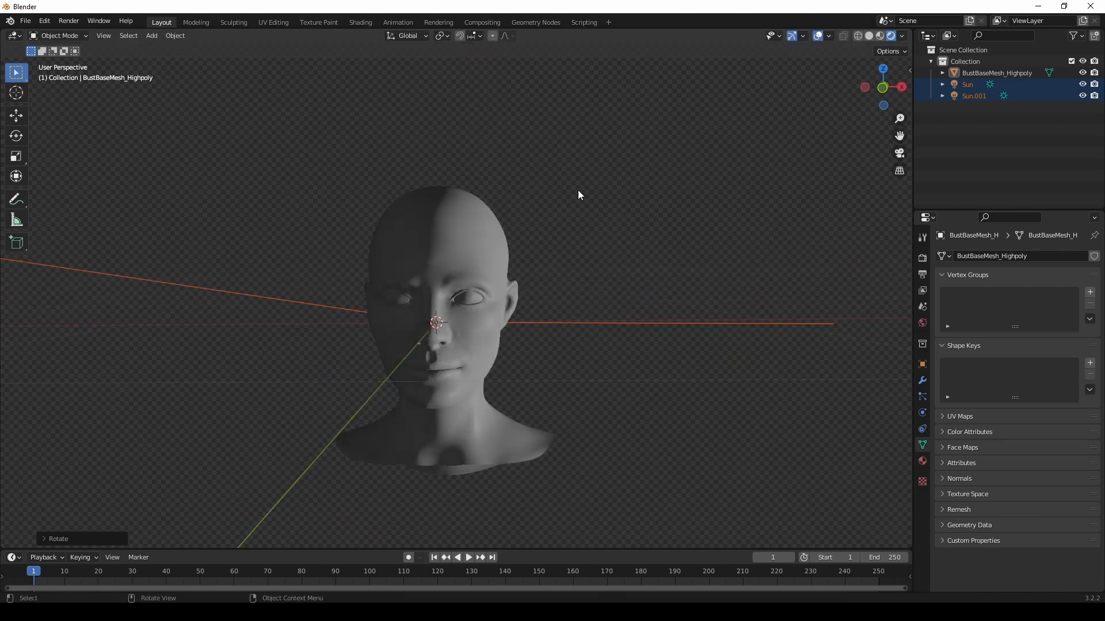
key("r")
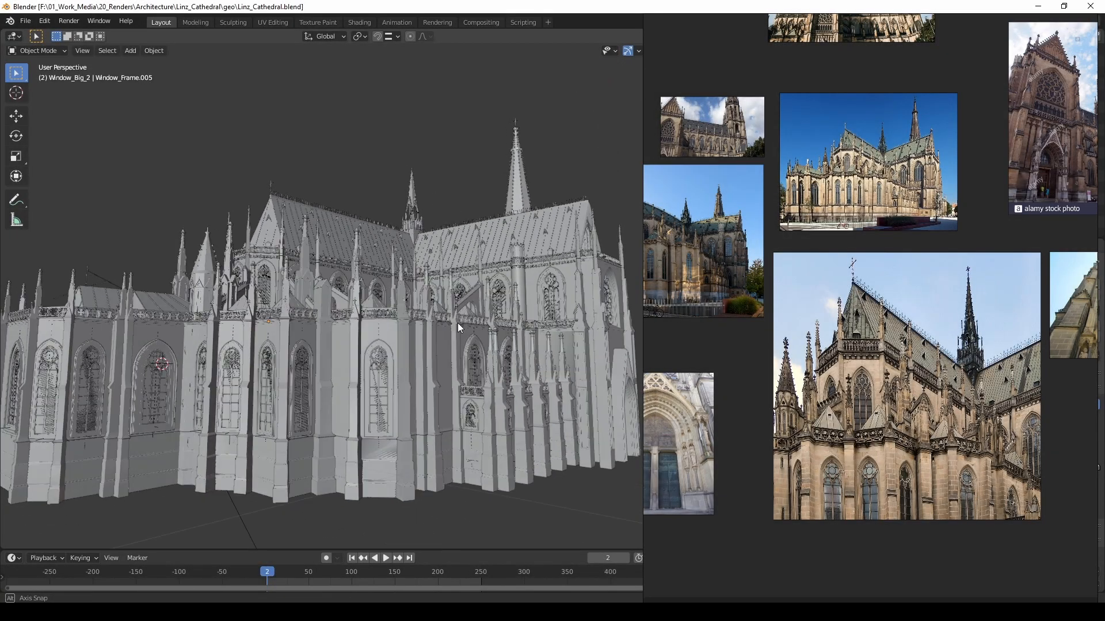
Orbit the viewport around the Linz Cathedral model beside the reference board.
left_click_drag(458, 328, 479, 345)
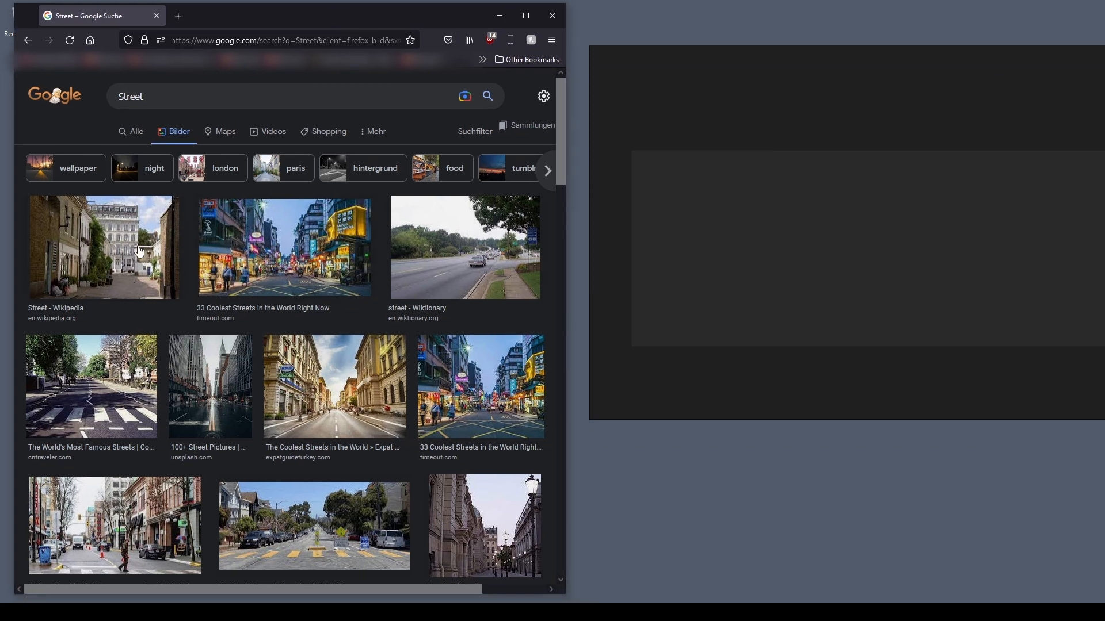
Copy the first street photo from the Google Images results via its context menu.
right_click(103, 246)
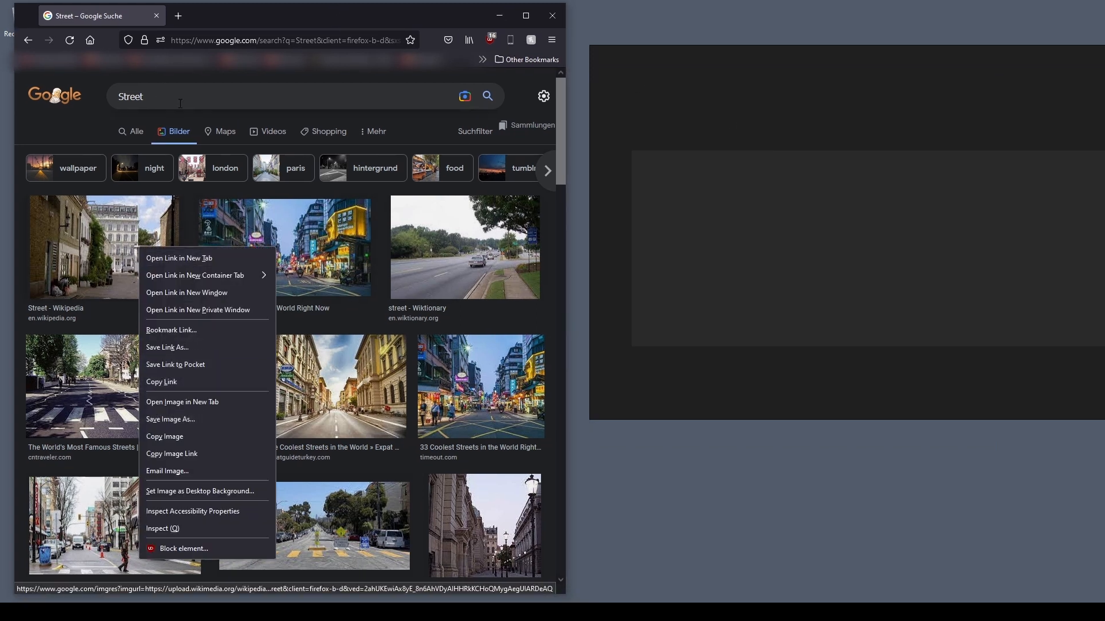
left_click(804, 218)
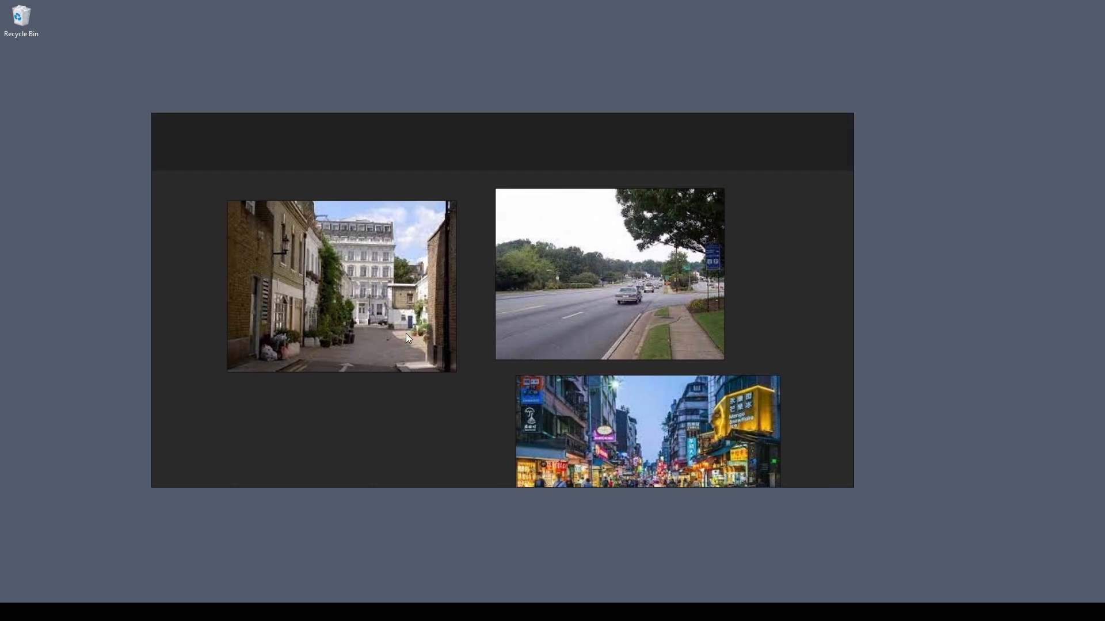
Select the alley street photo and drag its corner handle to shrink it slightly.
left_click(341, 284)
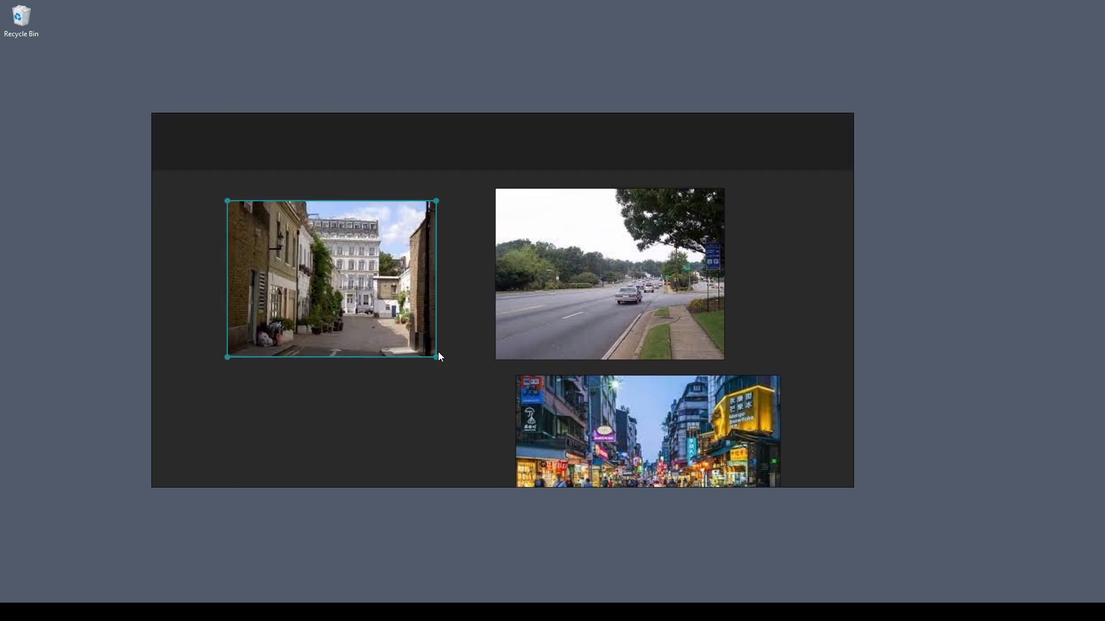
left_click_drag(435, 358, 516, 356)
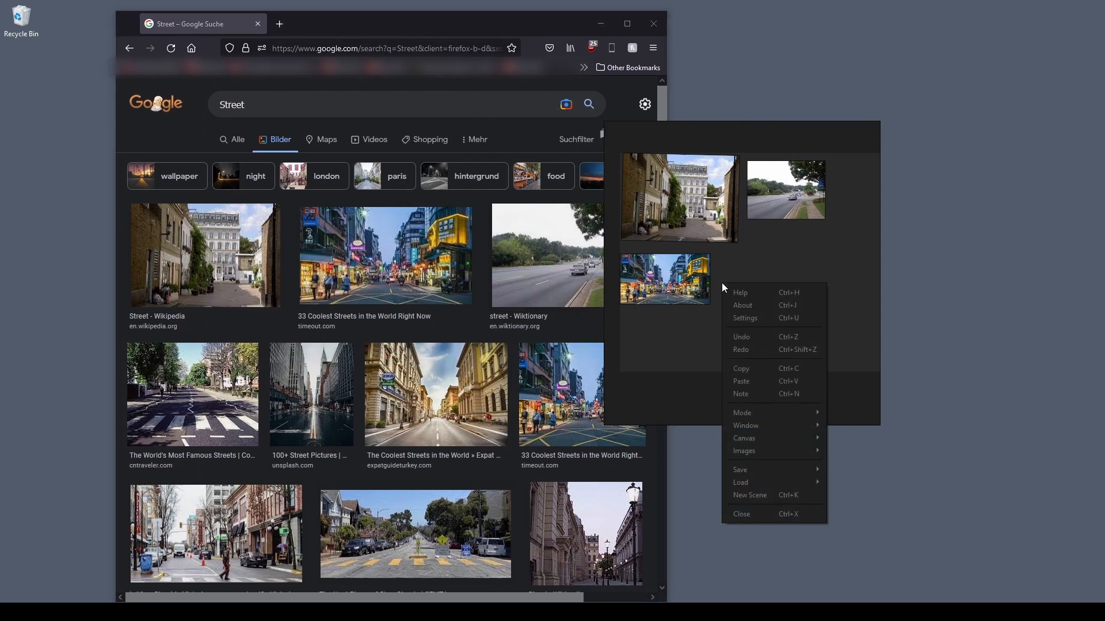
mouse_move(742, 412)
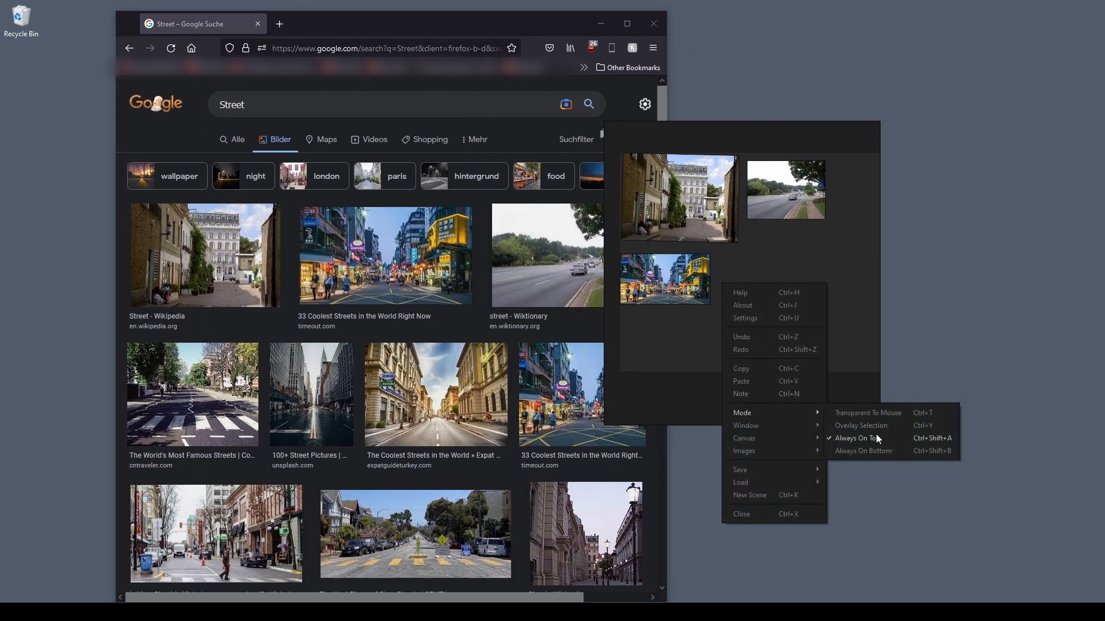